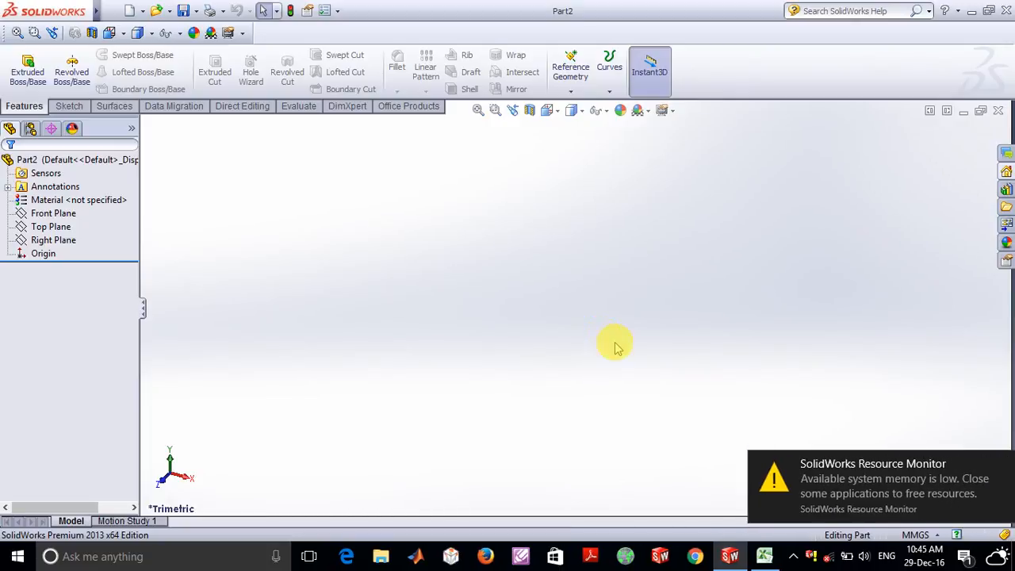
{"action": "mouse_move", "coordinate": [920, 408]}
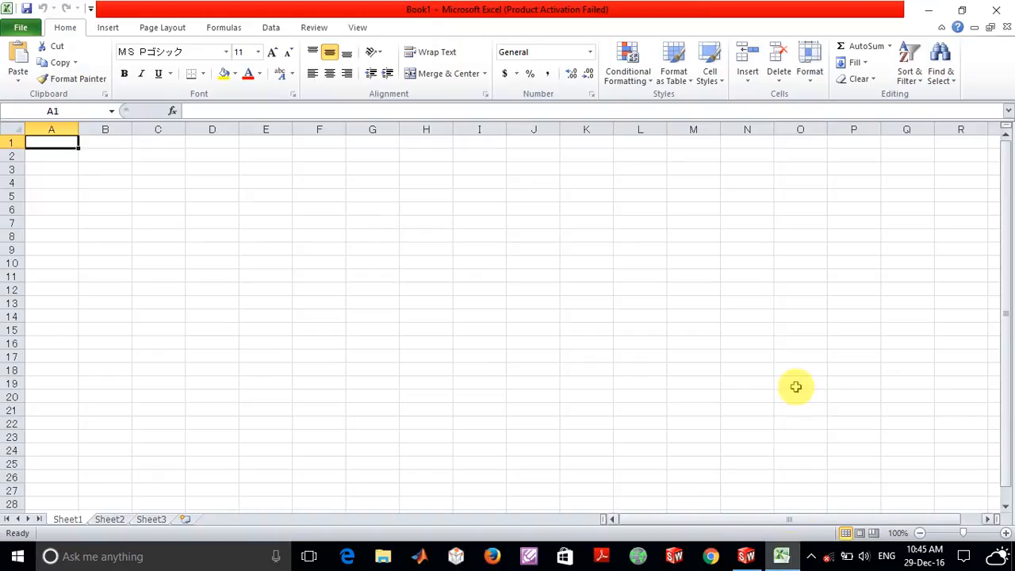
{"action": "mouse_move", "coordinate": [548, 327]}
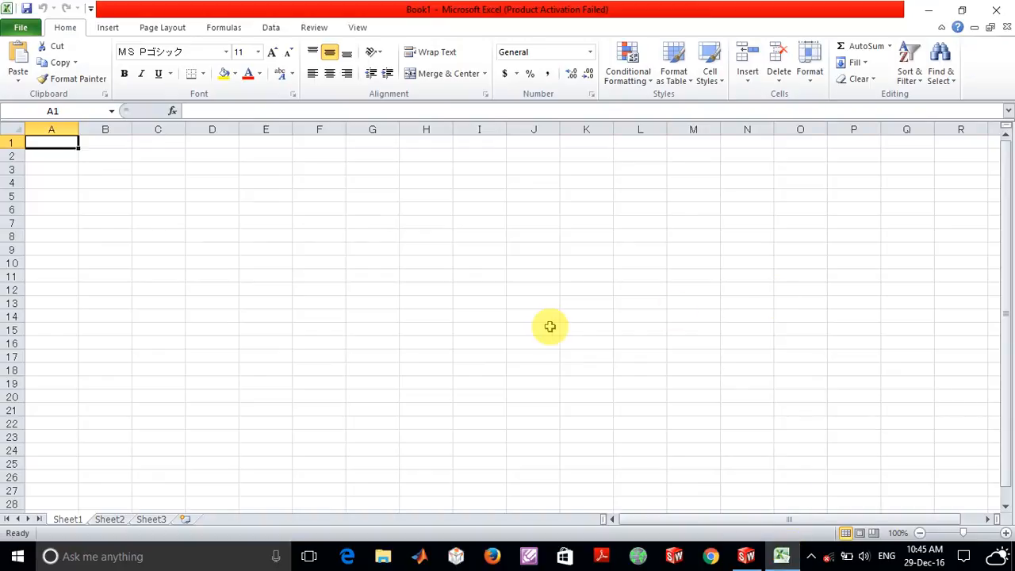
{"action": "mouse_move", "coordinate": [539, 318]}
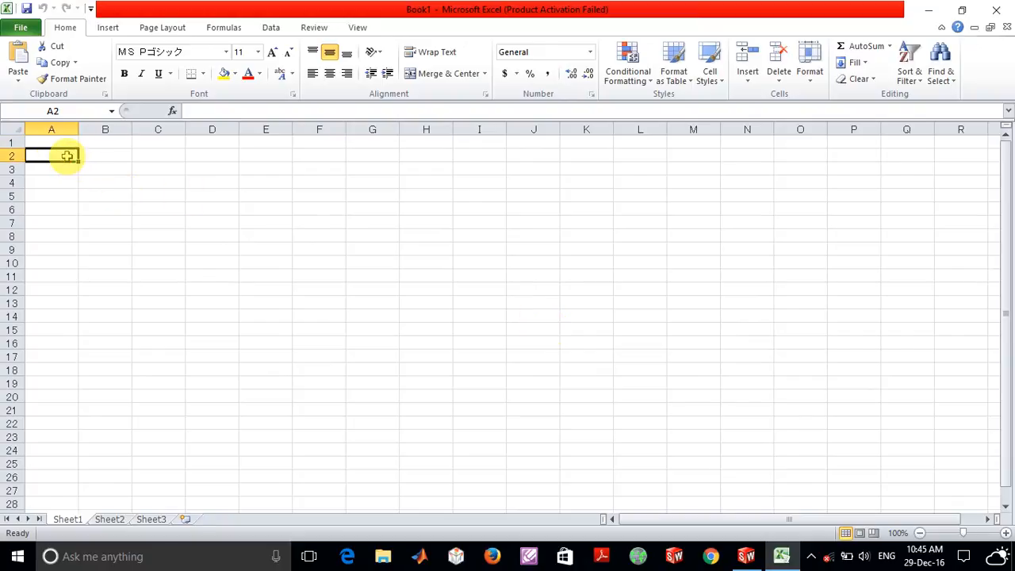
Step: Enter headers x and z in row 2 and start the x formula with =5 in A3
{"action": "type", "text": "x"}
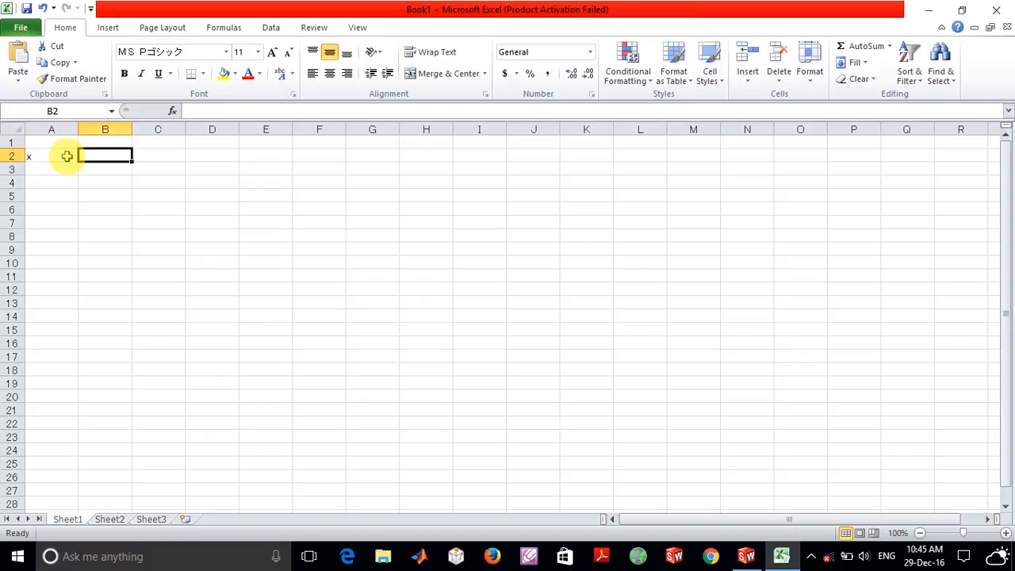
{"action": "type", "text": "z"}
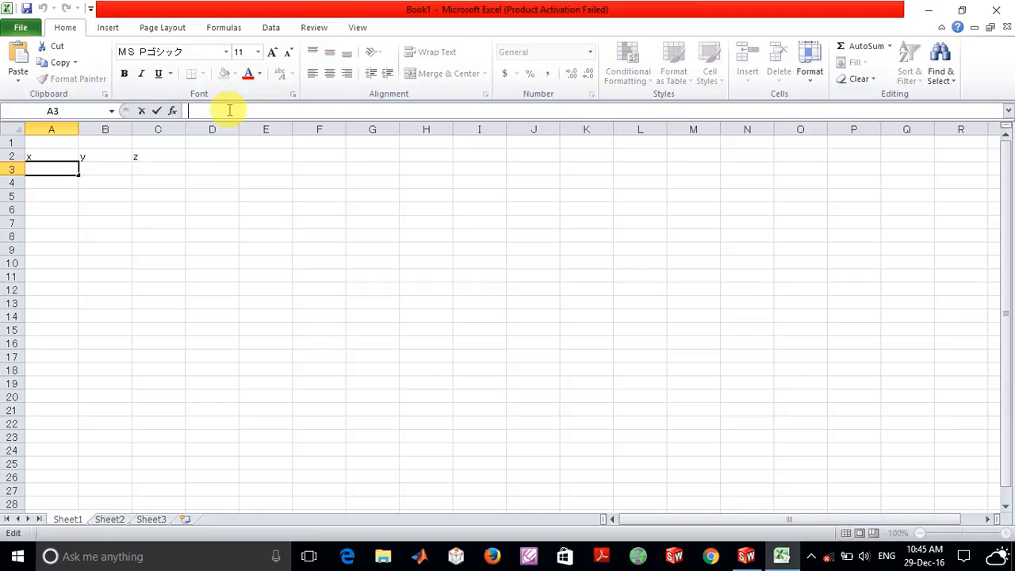
{"action": "type", "text": "="}
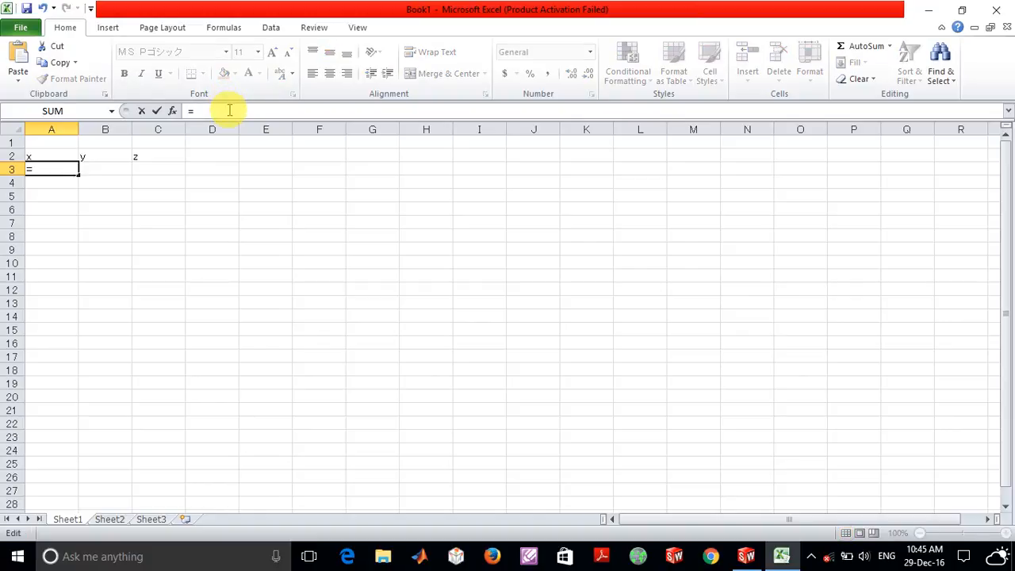
{"action": "type", "text": "5"}
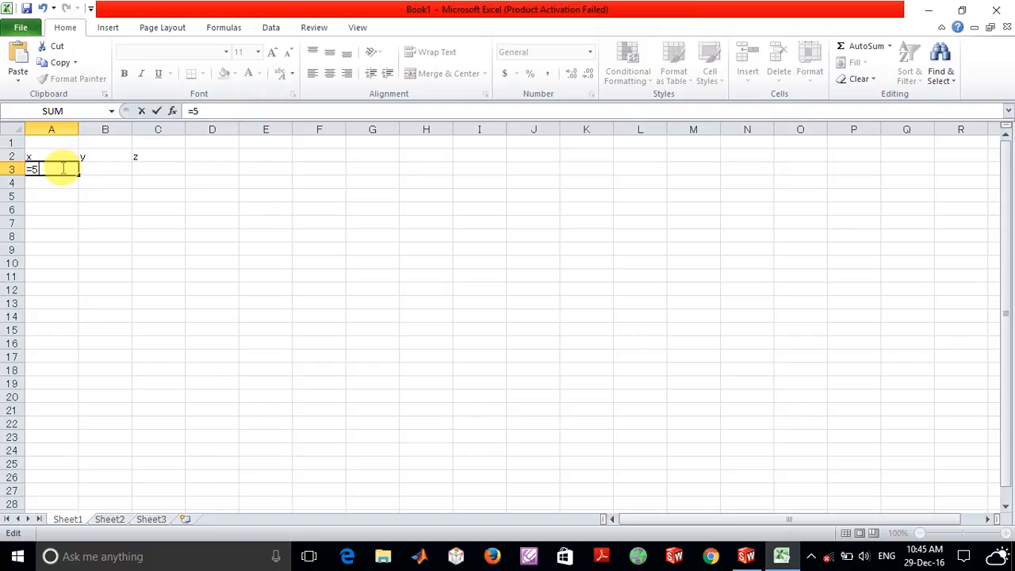
Step: Enter 0 in C3, a +0.1 increment formula in C4, and fill z down to row 66
{"action": "left_click", "coordinate": [158, 168]}
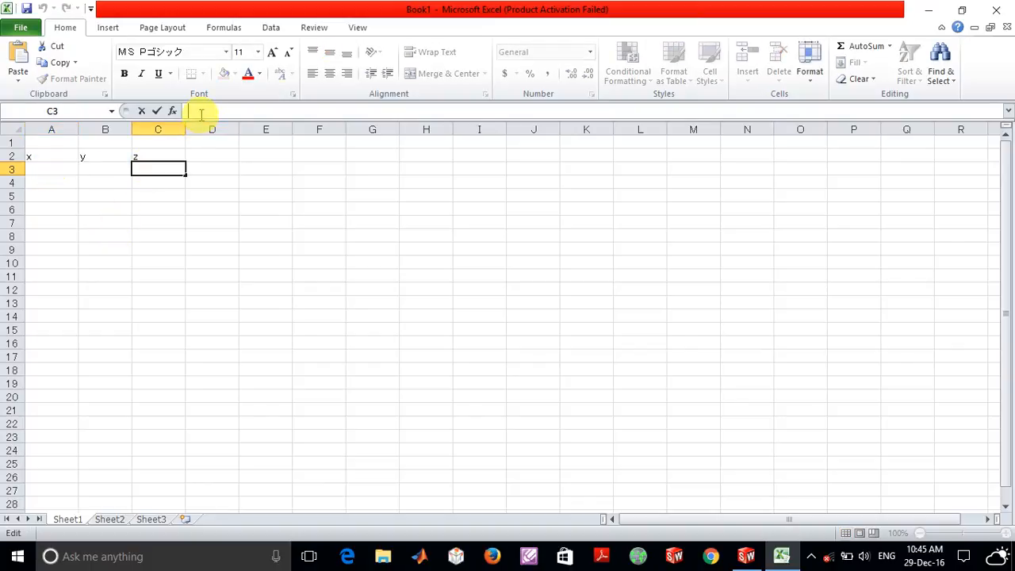
{"action": "type", "text": "0"}
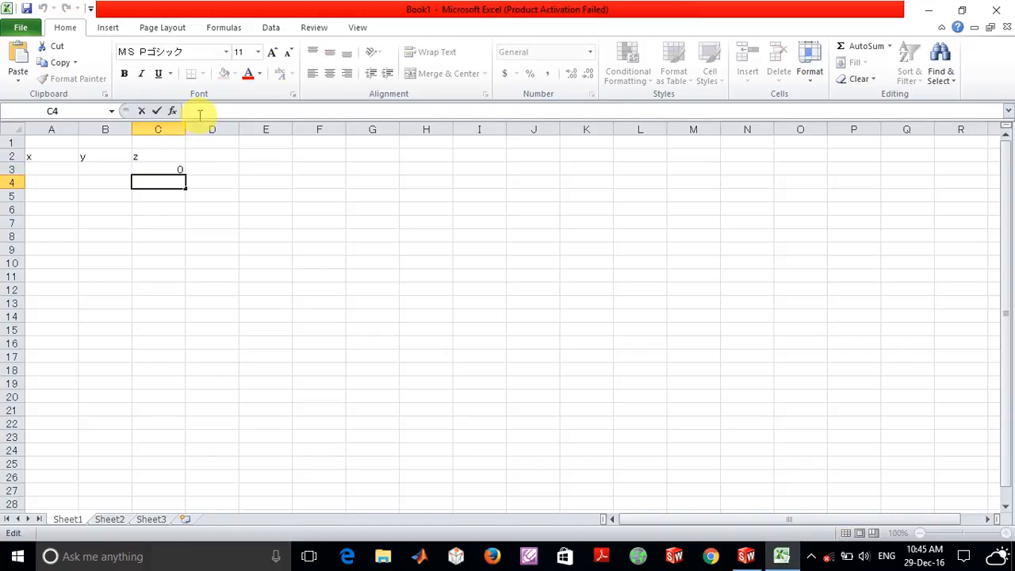
{"action": "type", "text": "="}
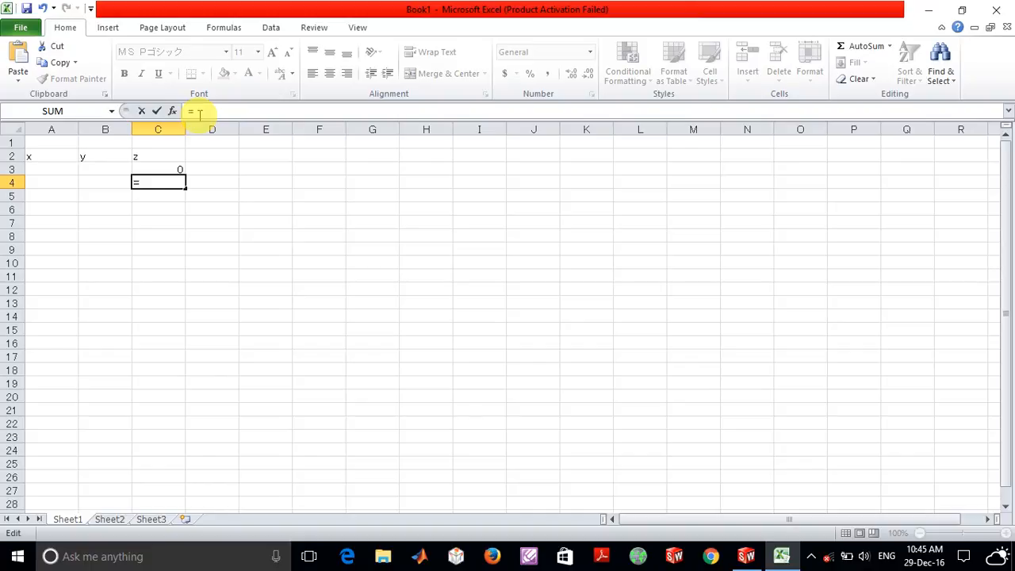
{"action": "type", "text": "=3"}
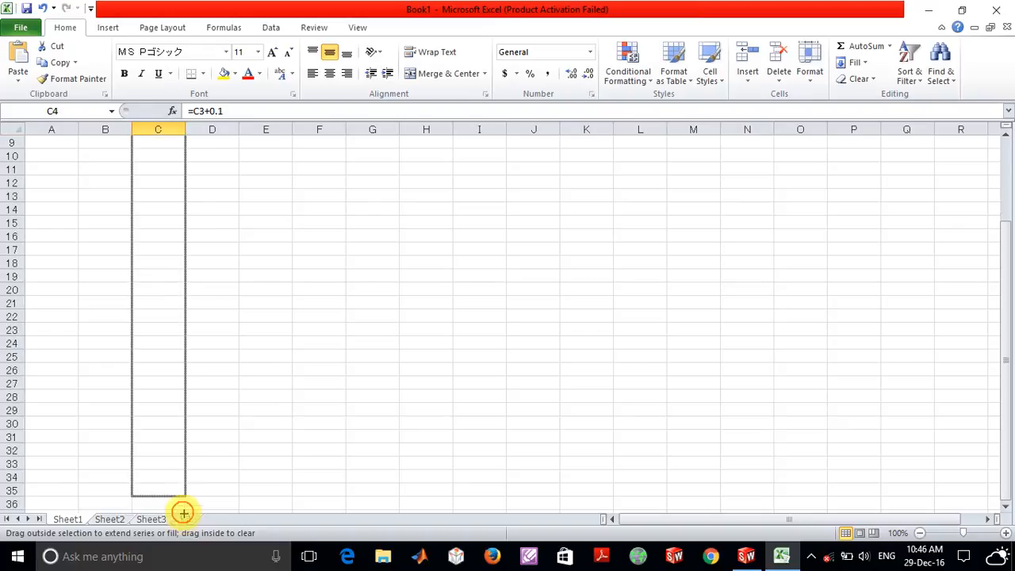
{"action": "left_click_drag", "start_coordinate": [182, 512], "coordinate": [177, 490]}
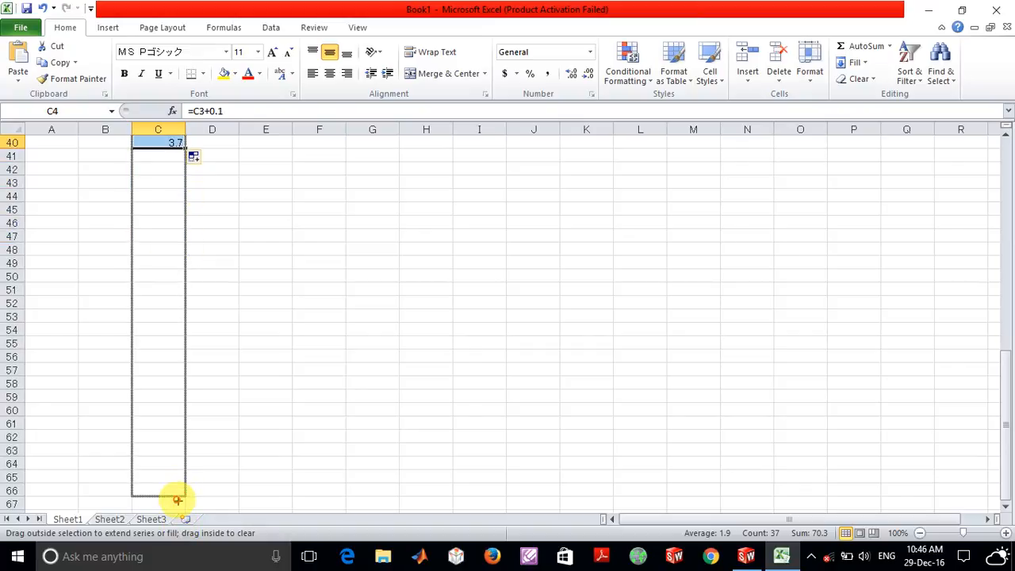
{"action": "left_click_drag", "start_coordinate": [175, 143], "coordinate": [178, 498]}
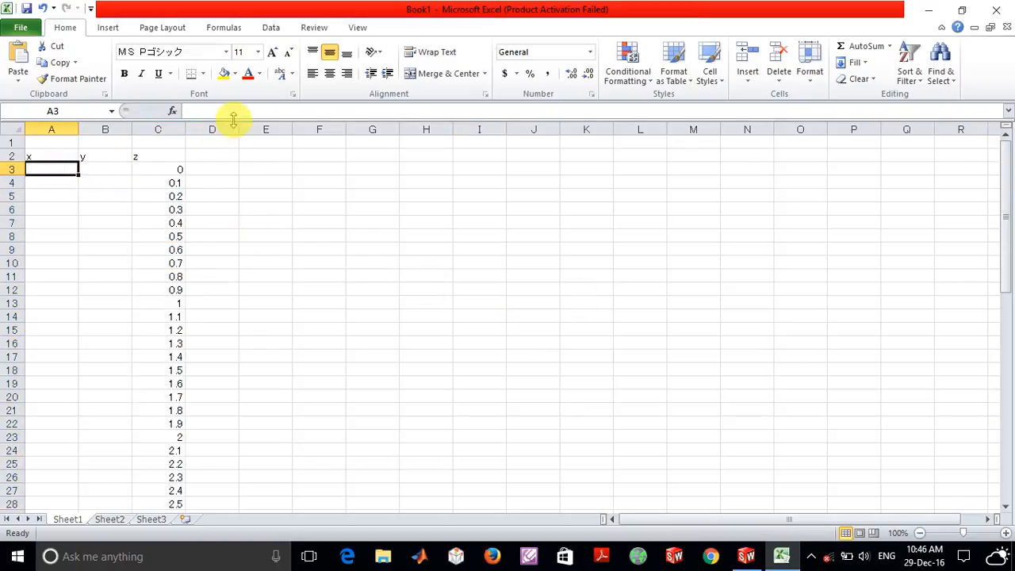
Step: Enter =5*COS(C3) in A3 and copy it down the x column
{"action": "type", "text": "="}
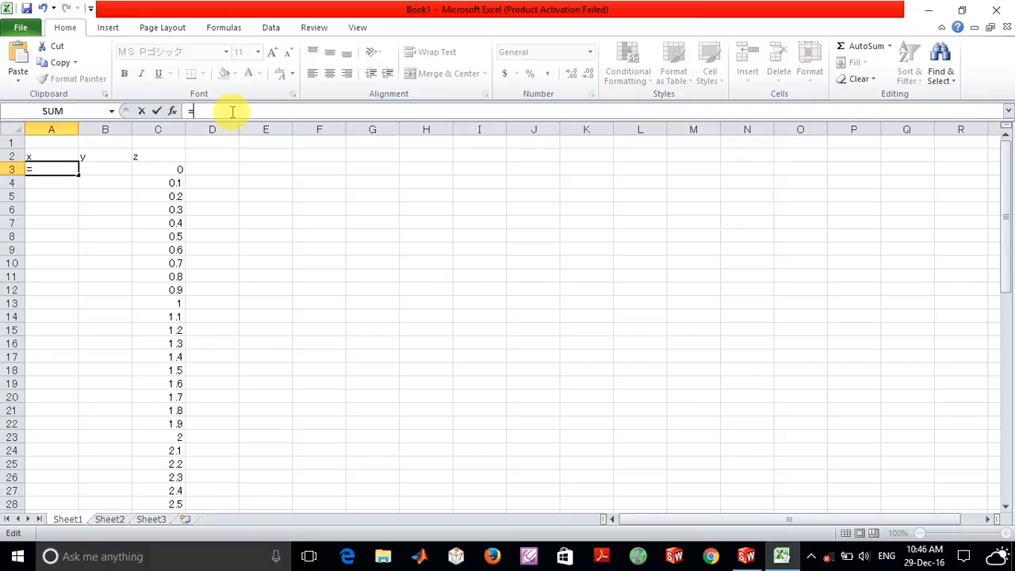
{"action": "type", "text": "5*"}
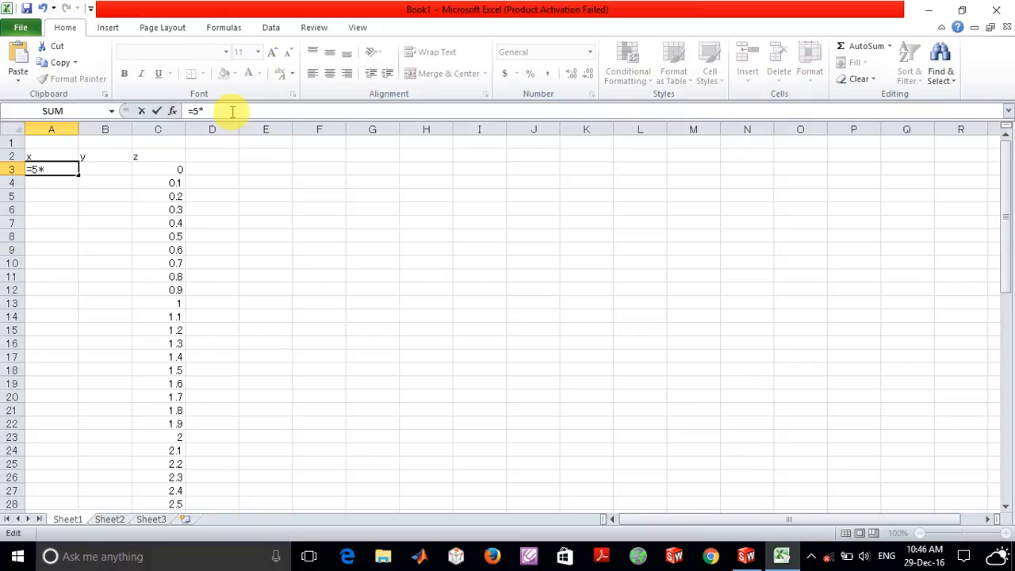
{"action": "type", "text": "cos("}
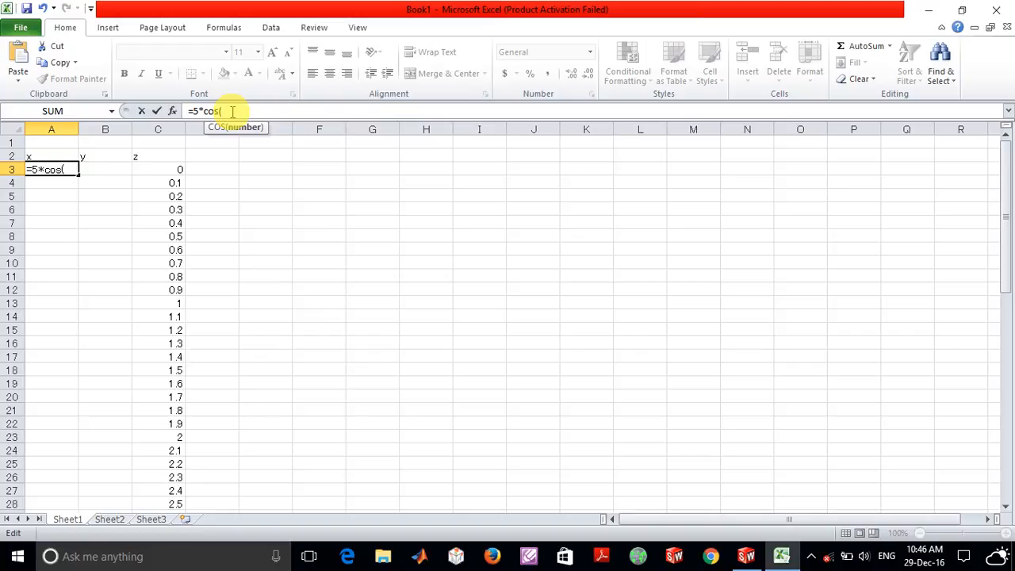
{"action": "left_click", "coordinate": [158, 169]}
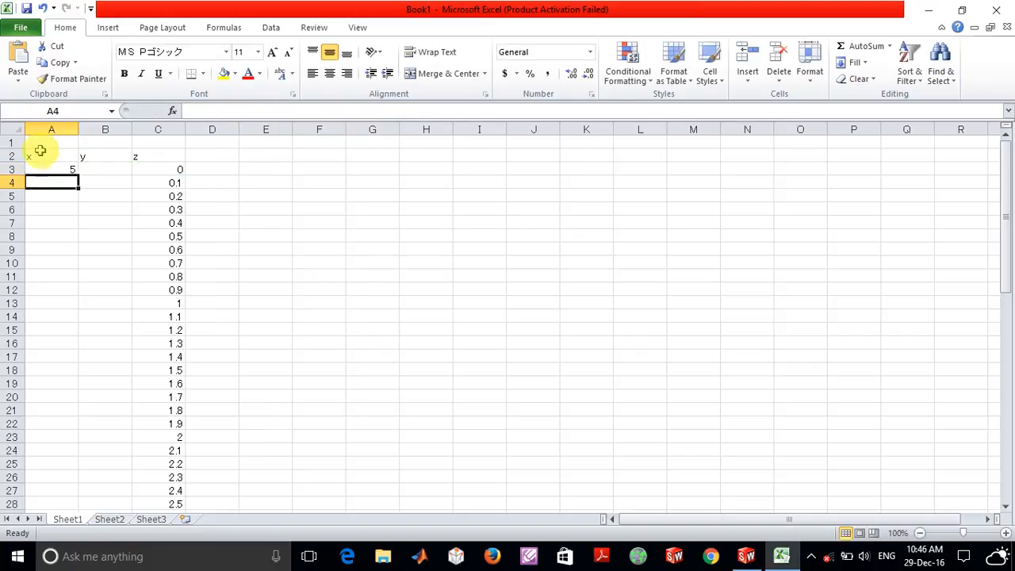
{"action": "left_click", "coordinate": [51, 168]}
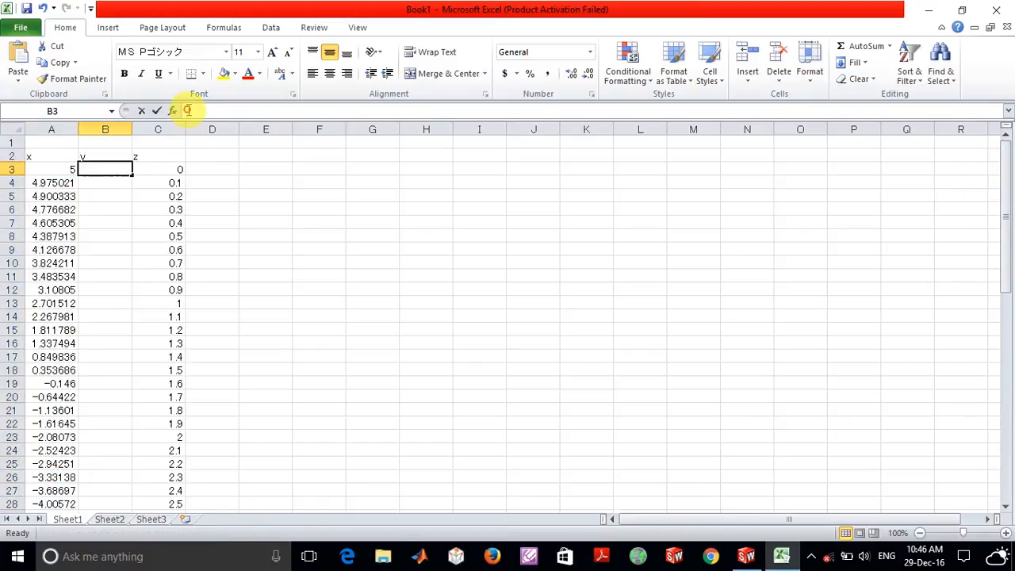
Step: Enter =5*SIN(C3) in B3, copy it down the y column and review the results
{"action": "type", "text": "=5"}
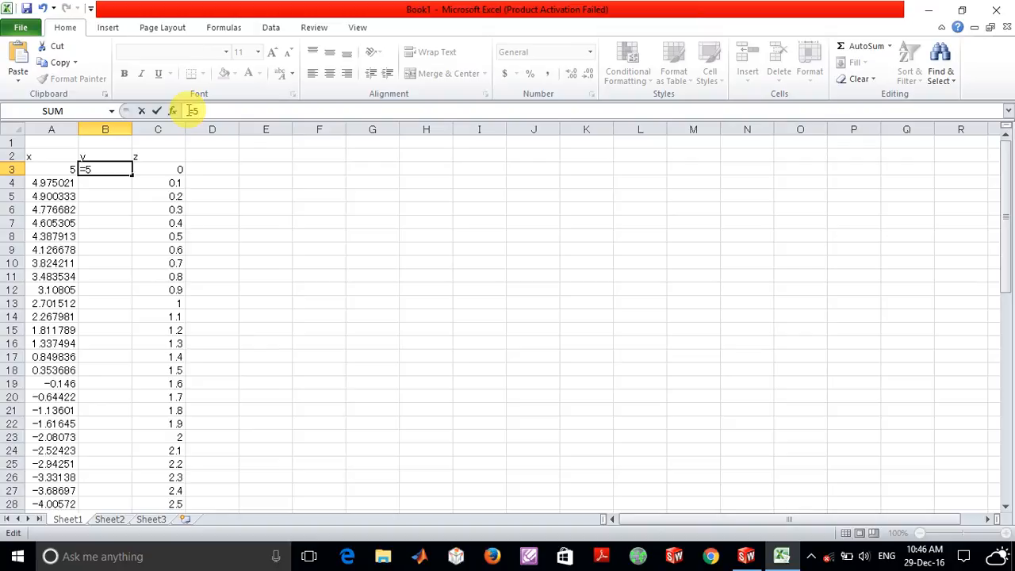
{"action": "type", "text": "*sin"}
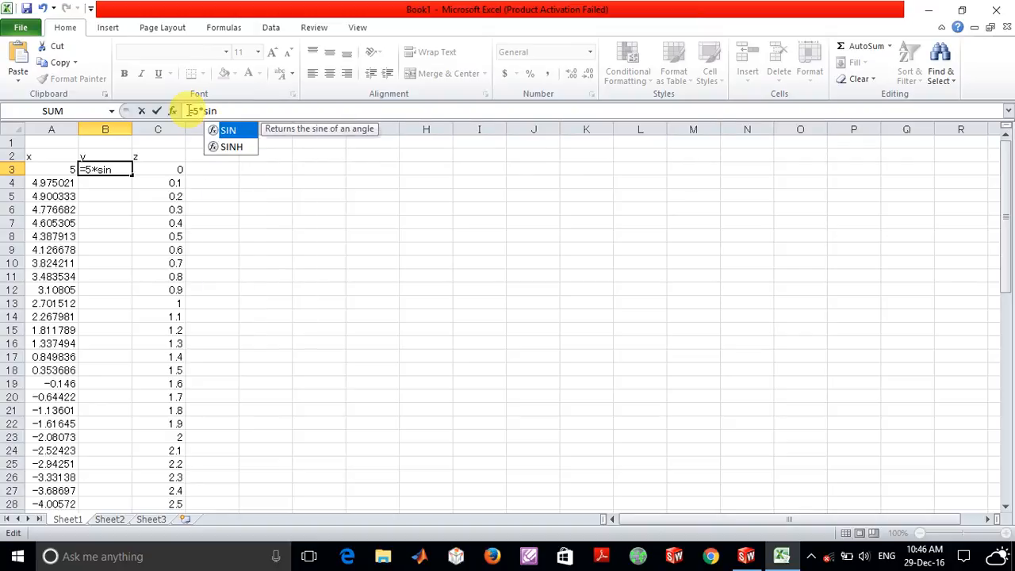
{"action": "type", "text": "(C"}
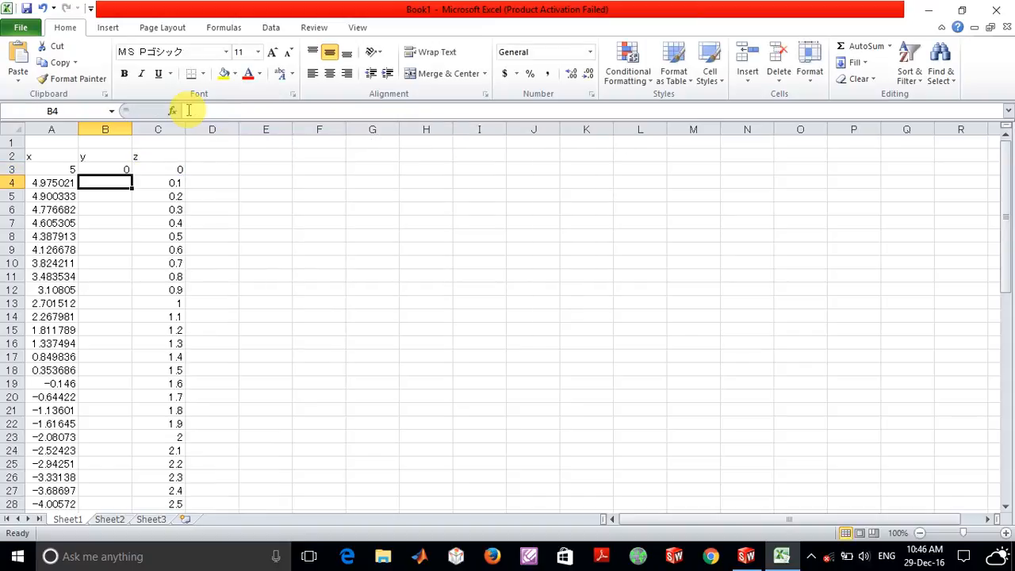
{"action": "left_click", "coordinate": [104, 168]}
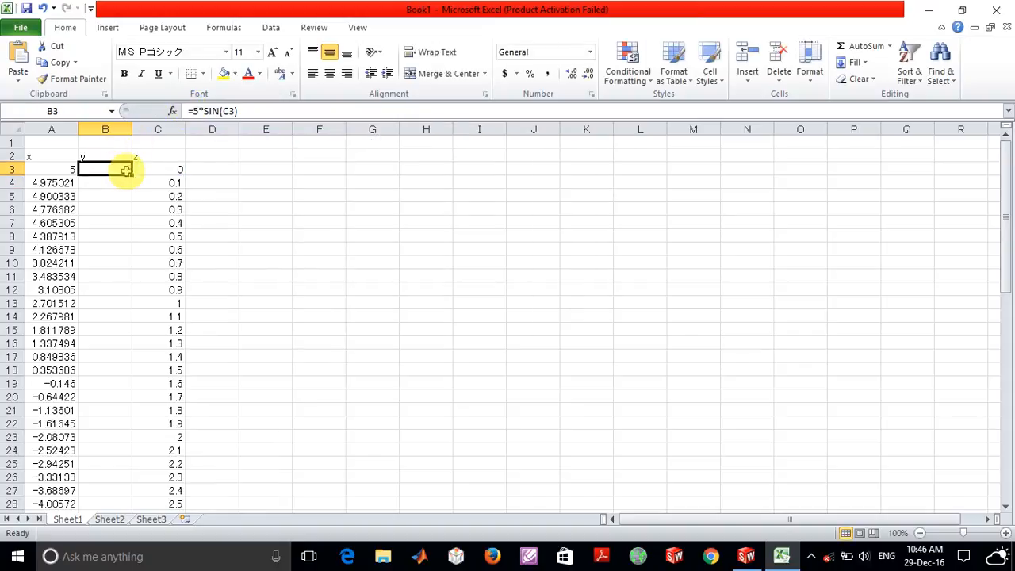
{"action": "scroll", "scroll_direction": "down", "scroll_amount": 3}
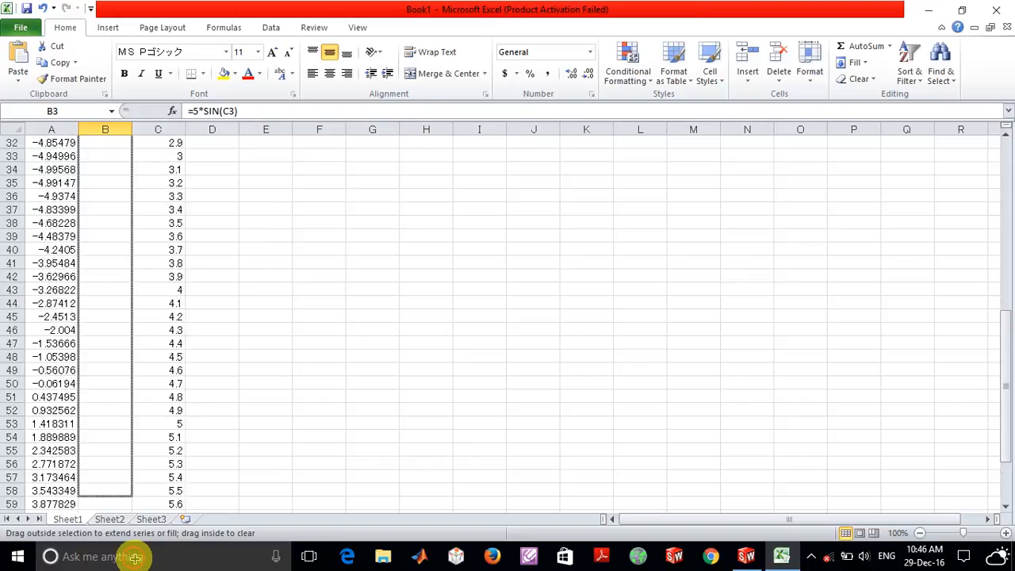
{"action": "scroll", "scroll_direction": "down", "scroll_amount": 3}
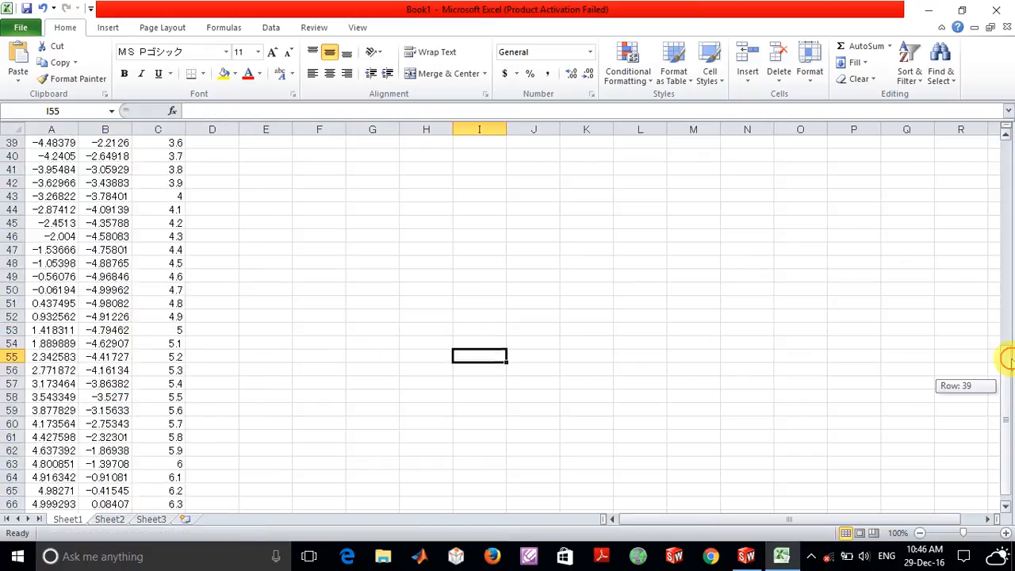
{"action": "scroll", "scroll_direction": "up", "scroll_amount": 3}
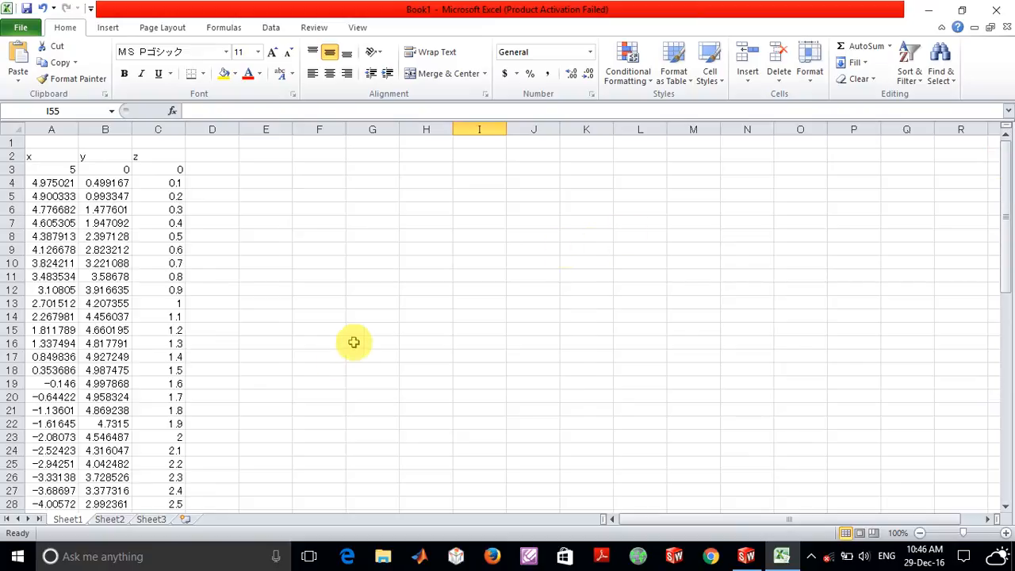
{"action": "mouse_move", "coordinate": [231, 300]}
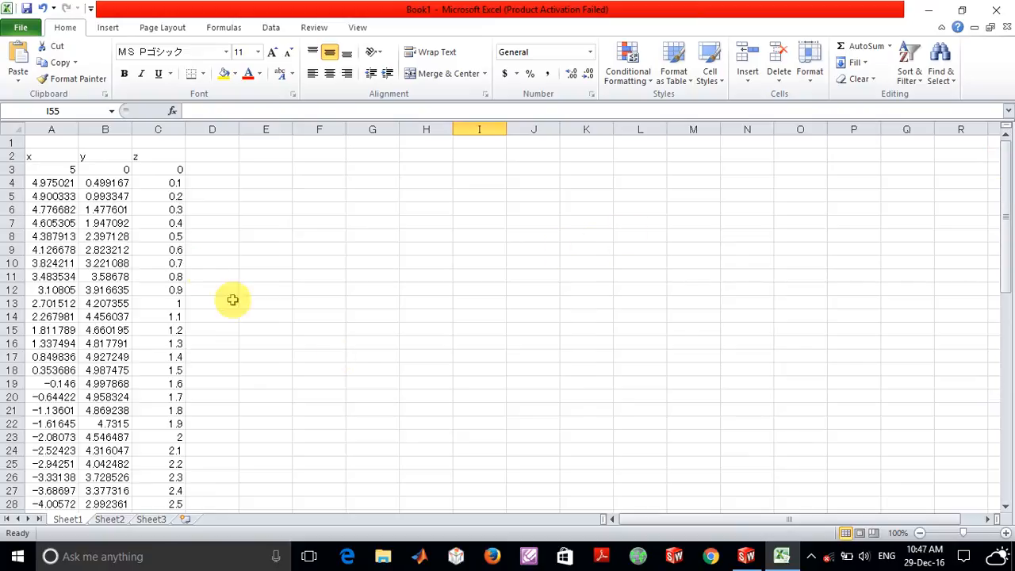
{"action": "mouse_move", "coordinate": [204, 235]}
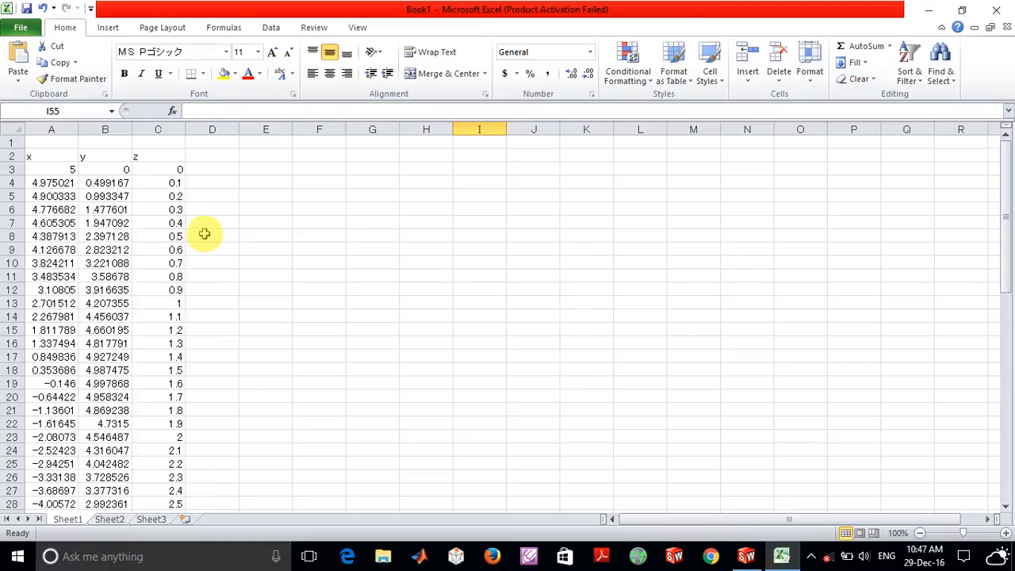
{"action": "mouse_move", "coordinate": [162, 197]}
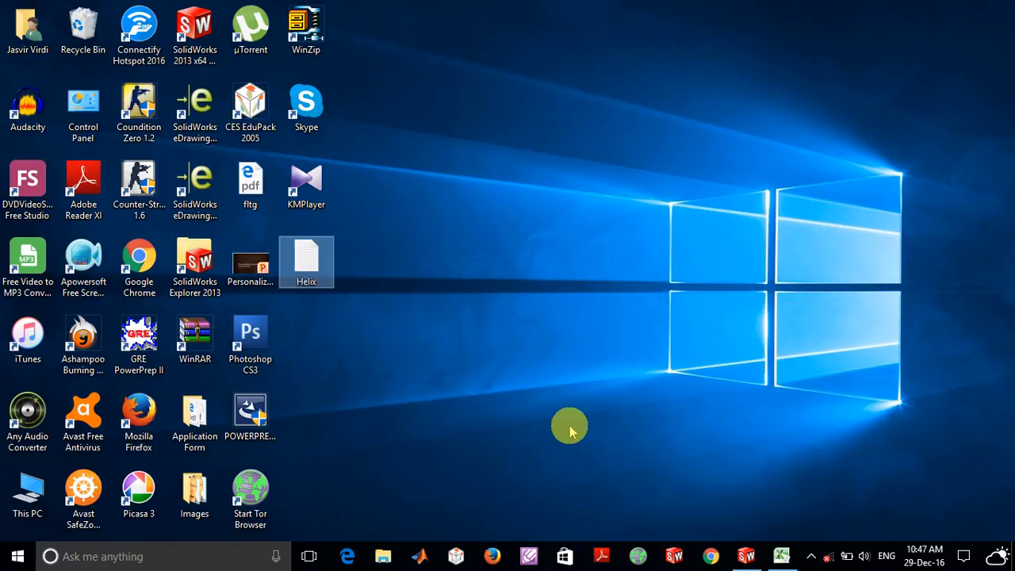
Step: Open Helix.txt from the desktop in Notepad to check the coordinate rows
{"action": "double_click", "coordinate": [306, 262]}
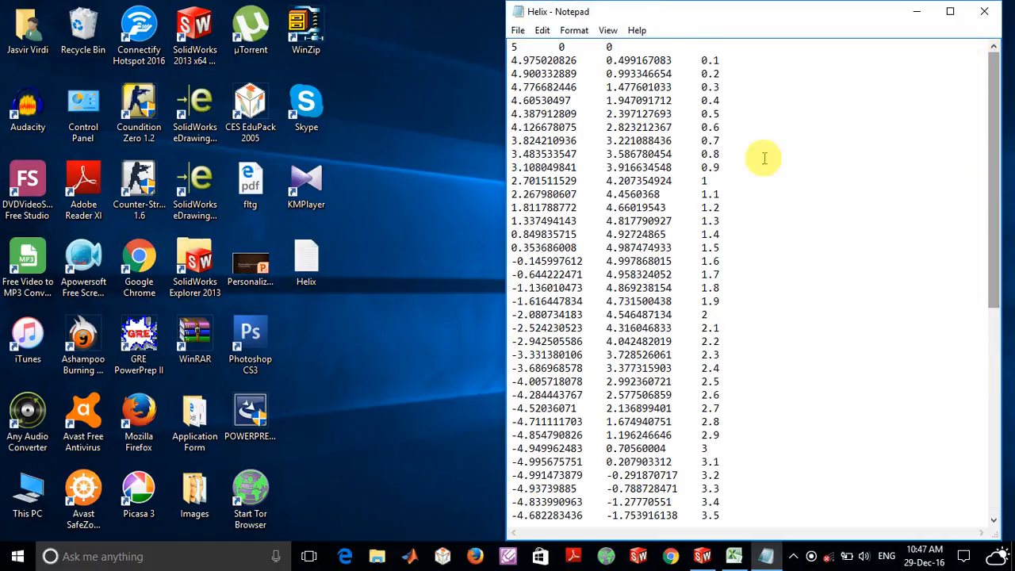
{"action": "mouse_move", "coordinate": [927, 118]}
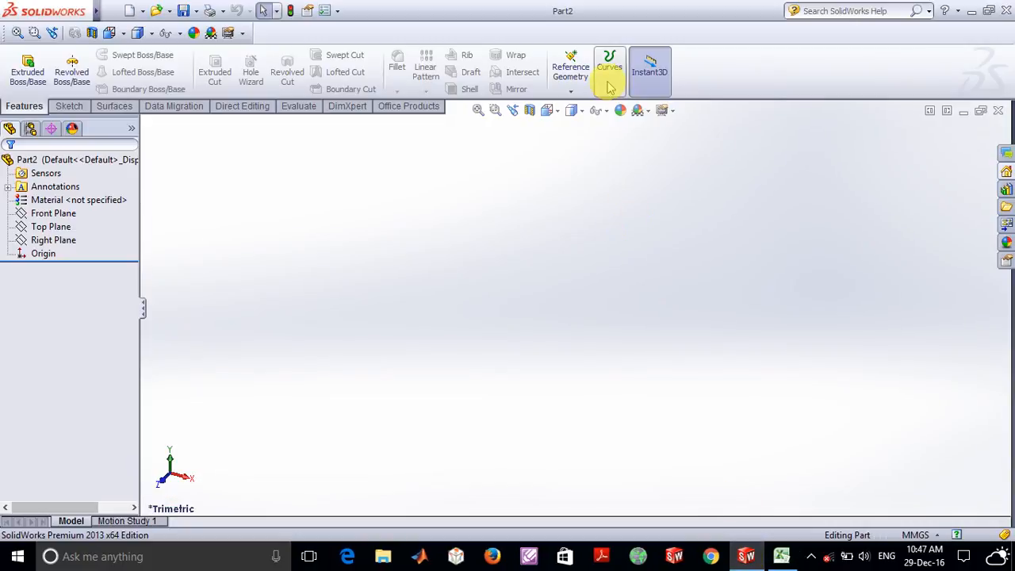
Step: Start a Curve Through XYZ Points and load Helix.txt using the Text Files filter
{"action": "left_click", "coordinate": [609, 66]}
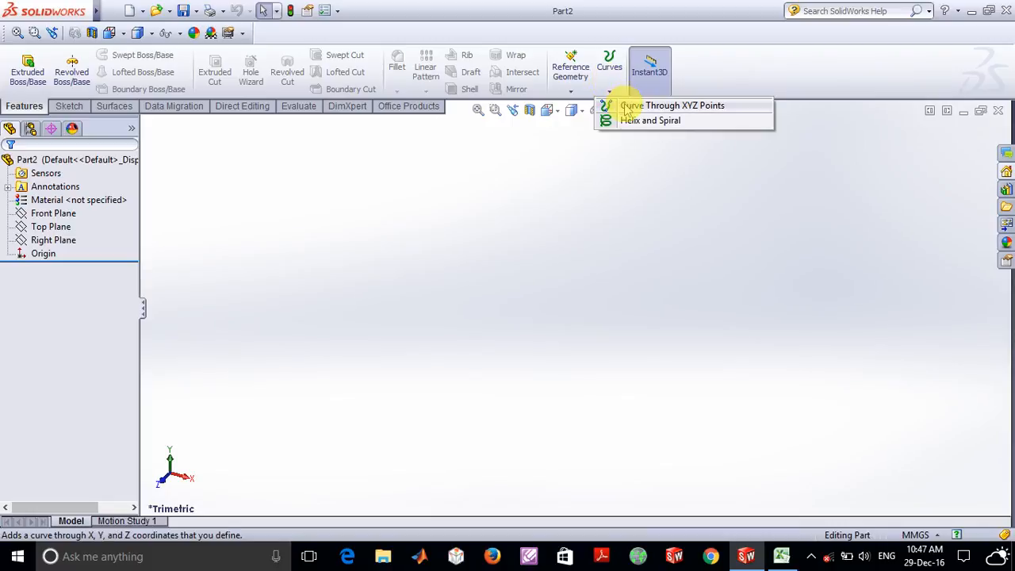
{"action": "left_click", "coordinate": [683, 104]}
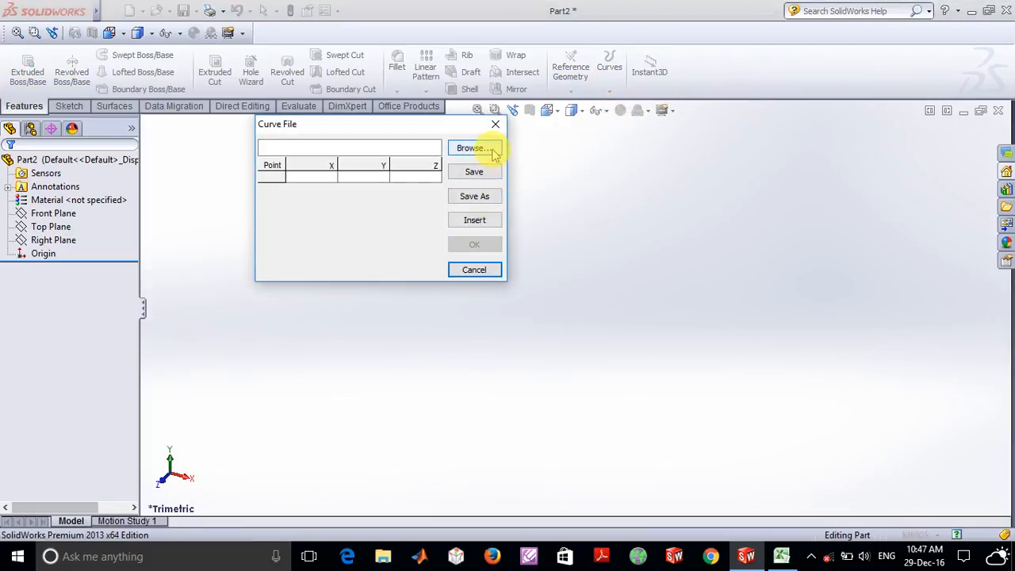
{"action": "left_click", "coordinate": [473, 149]}
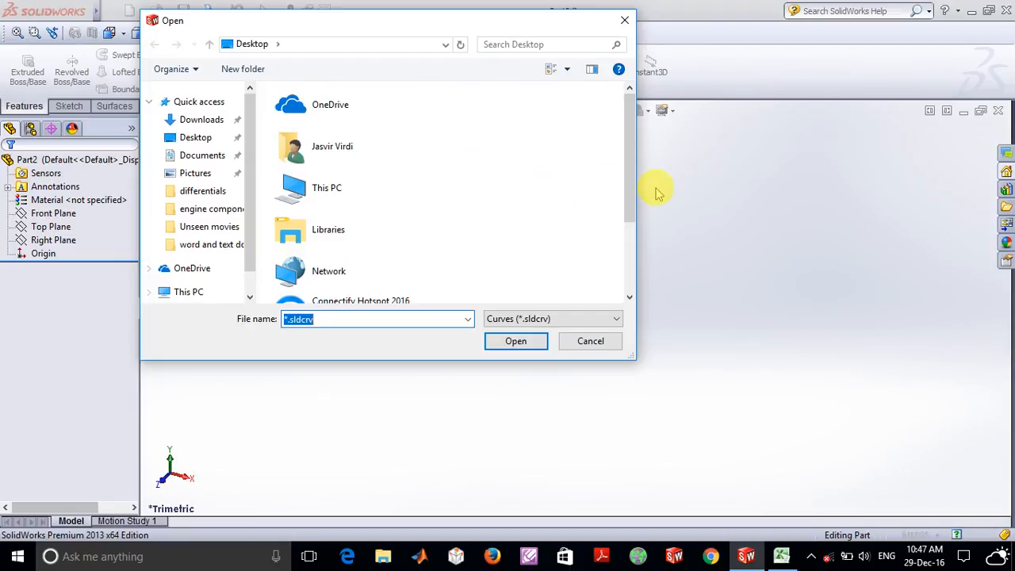
{"action": "left_click", "coordinate": [552, 317]}
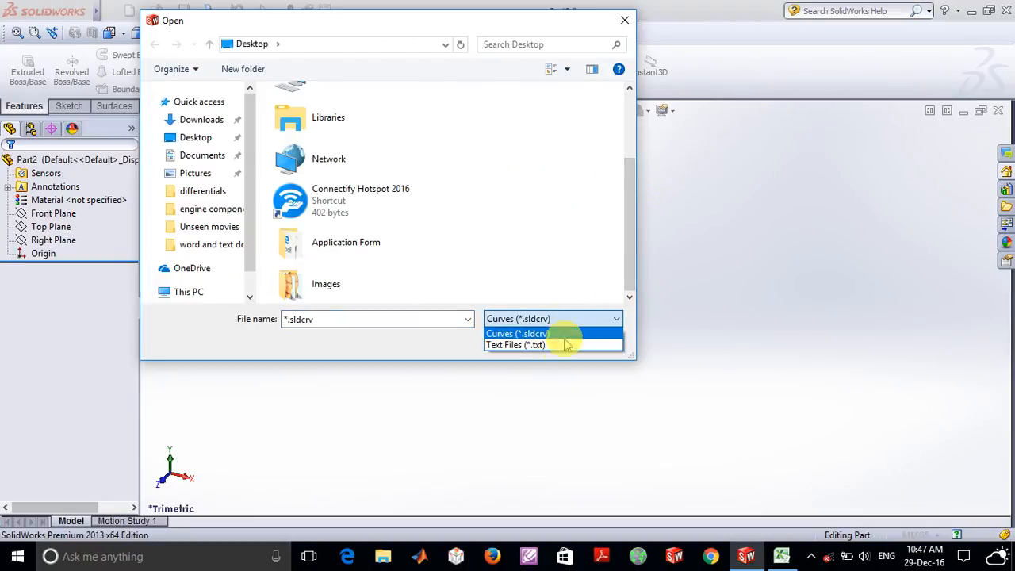
{"action": "left_click", "coordinate": [514, 345]}
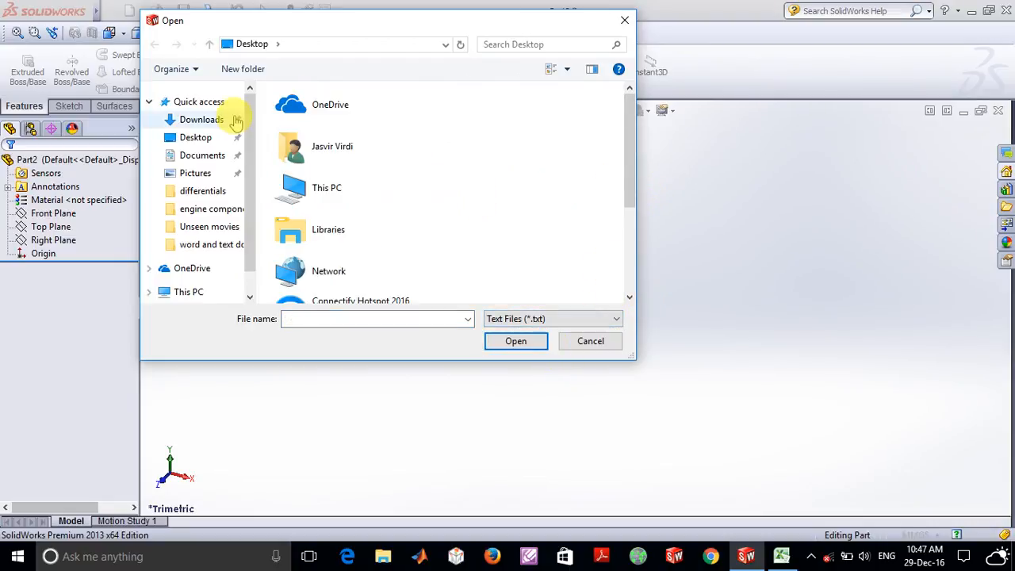
{"action": "scroll", "scroll_direction": "down", "scroll_amount": 3}
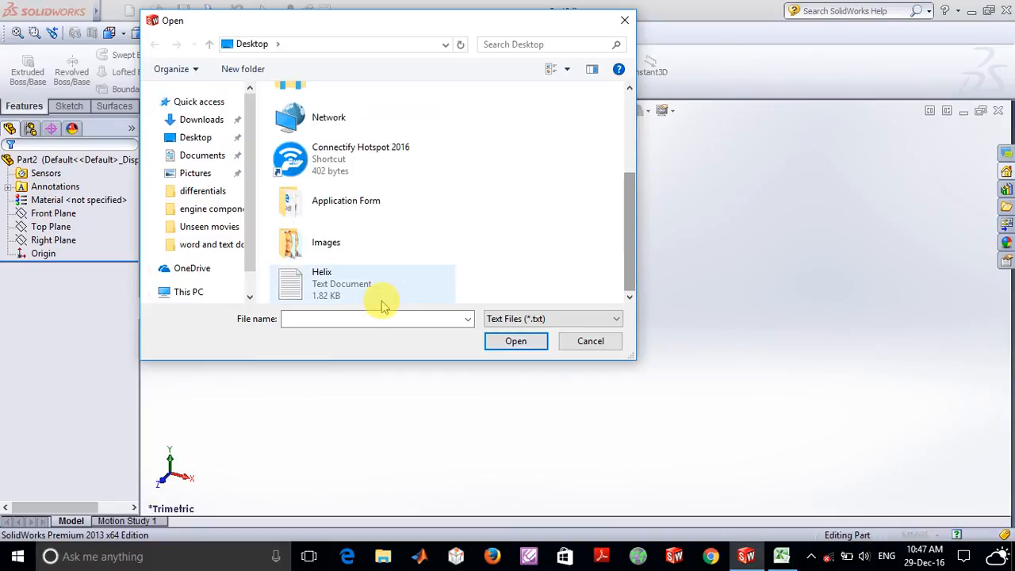
{"action": "left_click", "coordinate": [363, 282]}
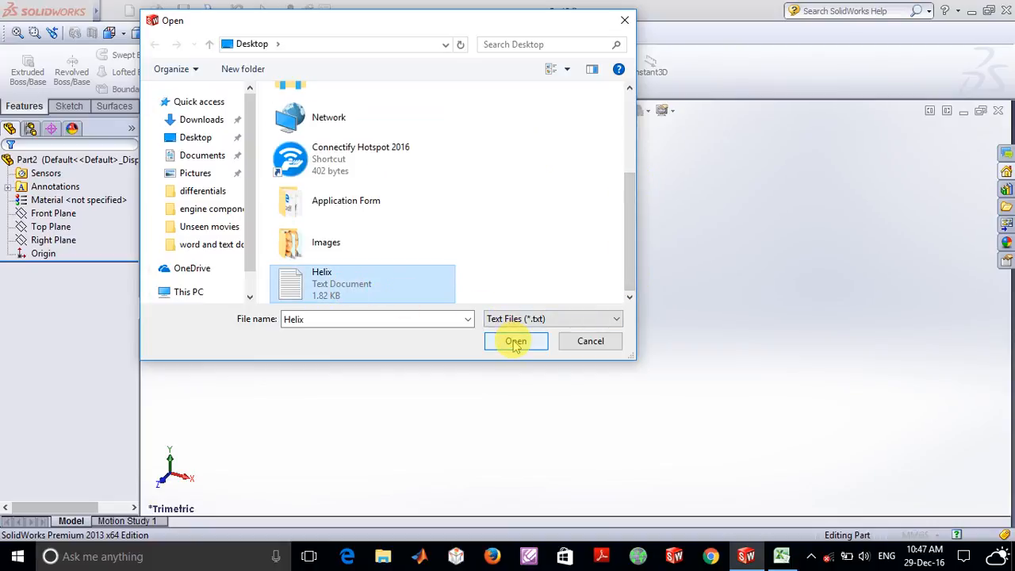
{"action": "left_click", "coordinate": [516, 341]}
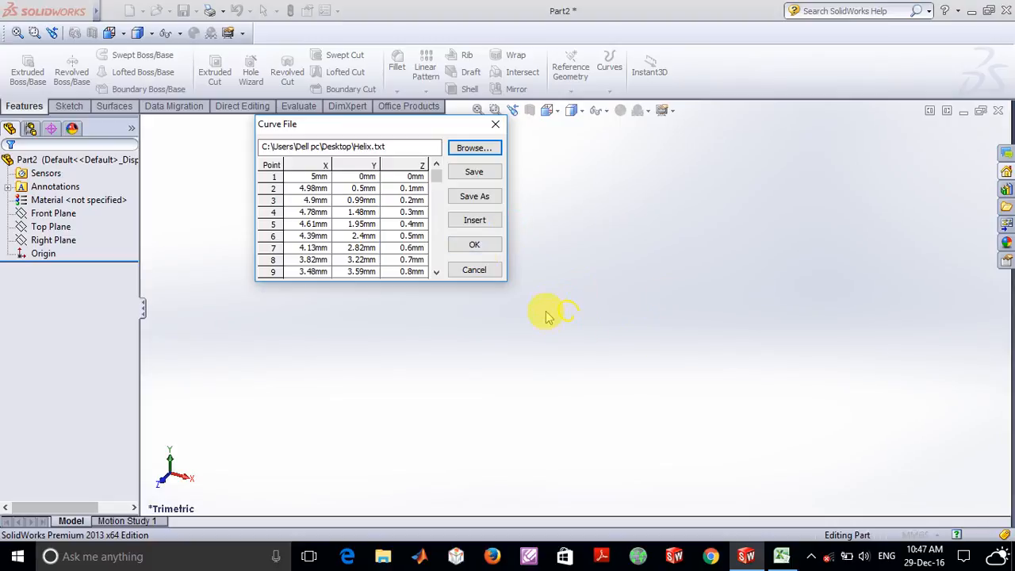
Step: Accept the imported points to create Curve1
{"action": "left_click", "coordinate": [473, 244]}
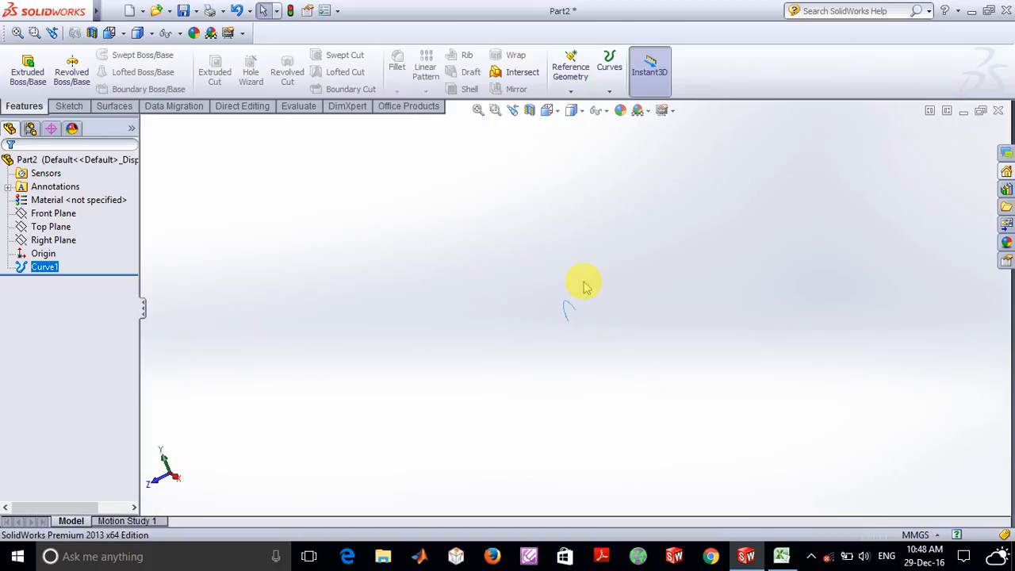
Step: Zoom to area so the small imported curve fills the view
{"action": "left_click", "coordinate": [495, 111]}
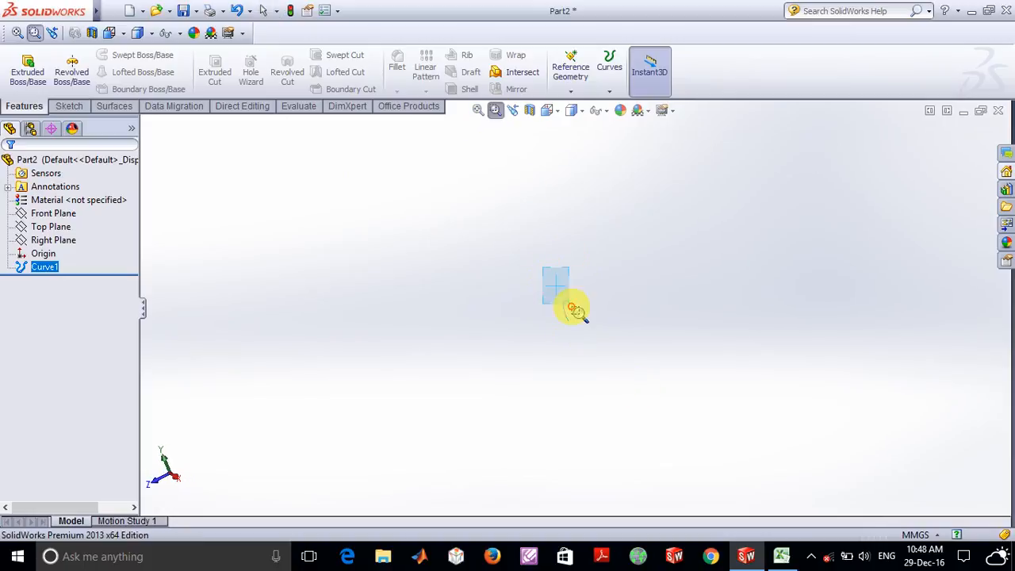
{"action": "left_click_drag", "start_coordinate": [571, 308], "coordinate": [602, 351]}
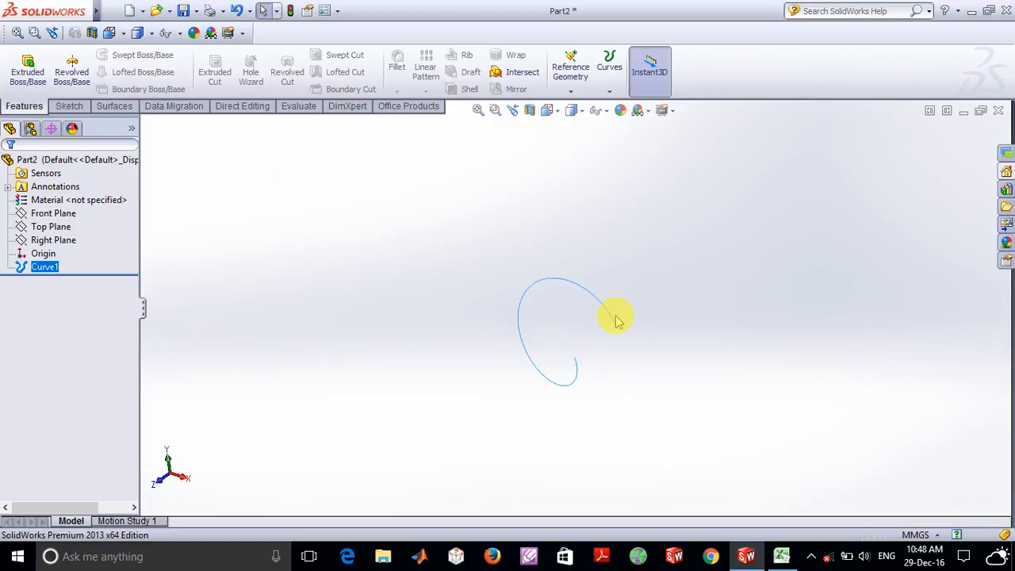
{"action": "mouse_move", "coordinate": [268, 209]}
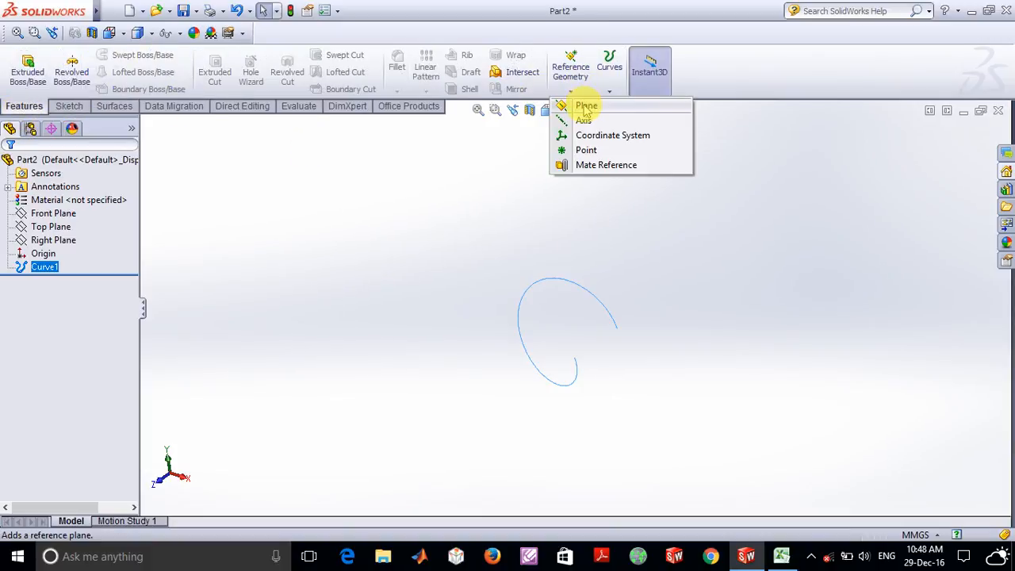
Step: Create Plane1 perpendicular to Curve1 at its endpoint and start a sketch on it
{"action": "left_click", "coordinate": [587, 105]}
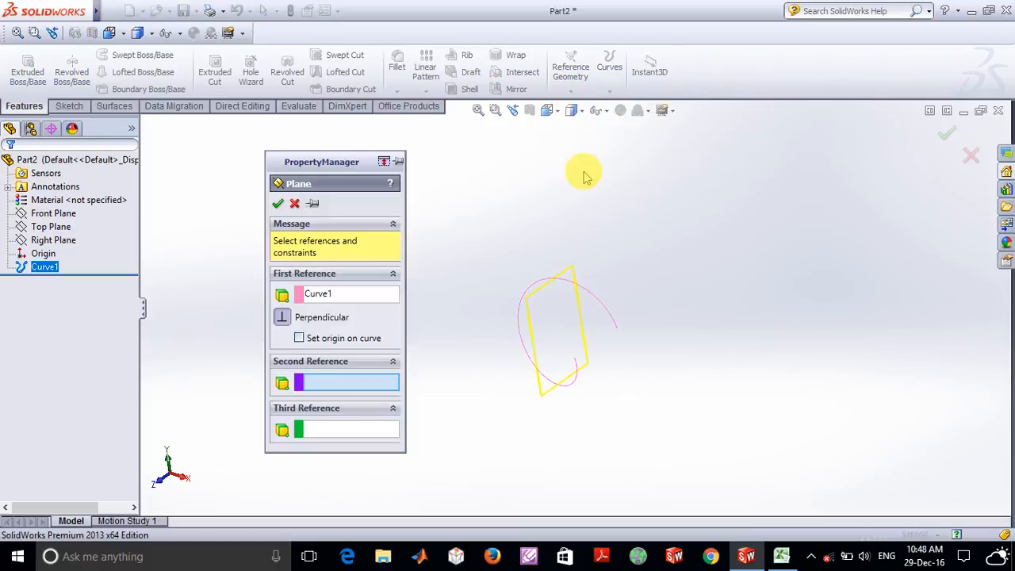
{"action": "mouse_move", "coordinate": [628, 333]}
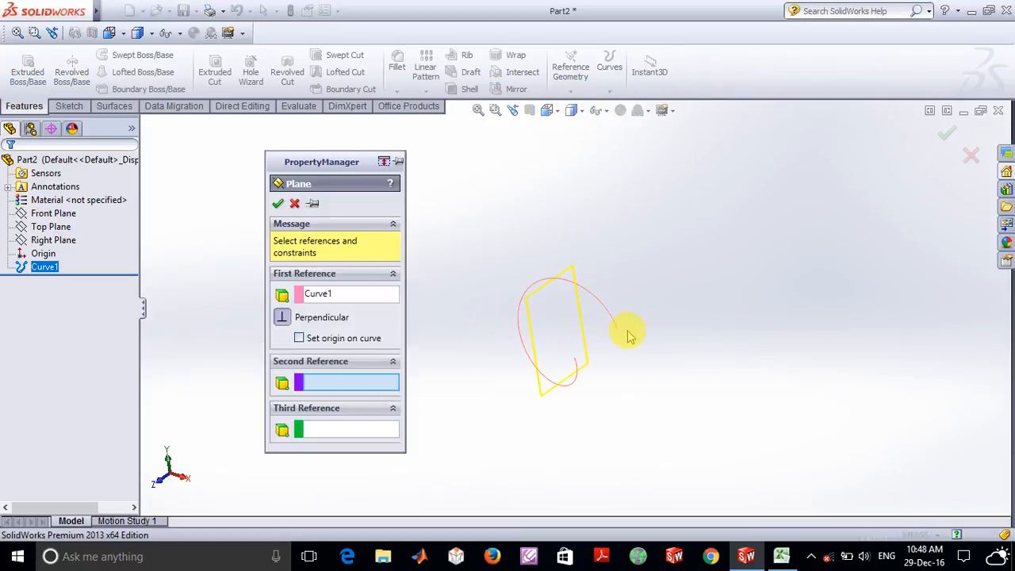
{"action": "left_click", "coordinate": [619, 331]}
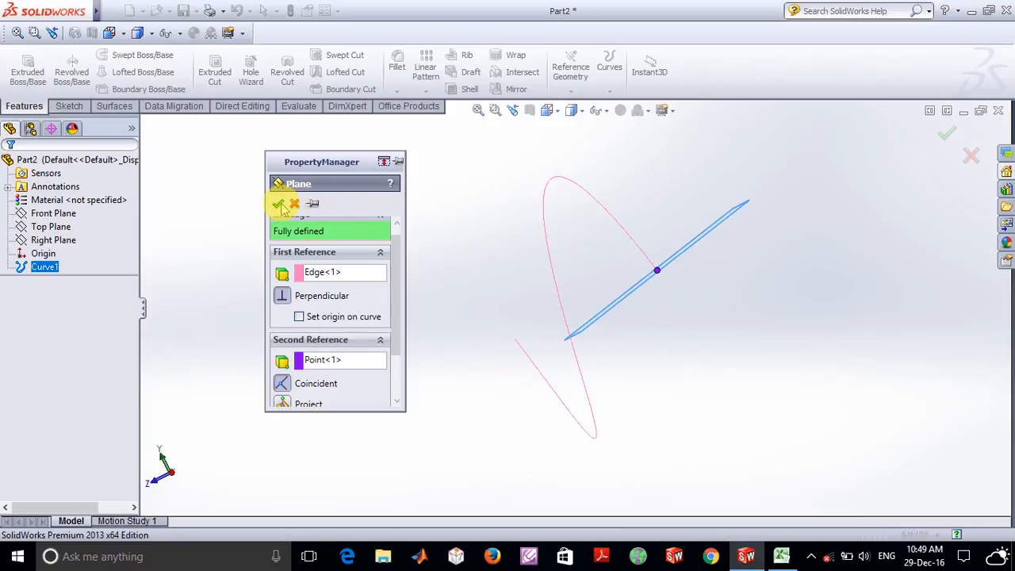
{"action": "left_click", "coordinate": [282, 205]}
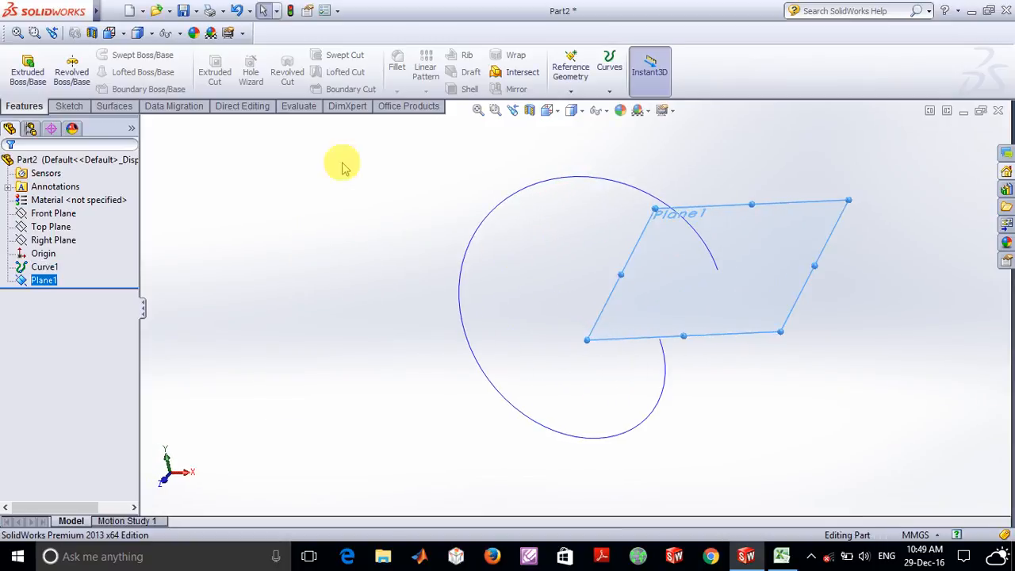
{"action": "left_click", "coordinate": [22, 88]}
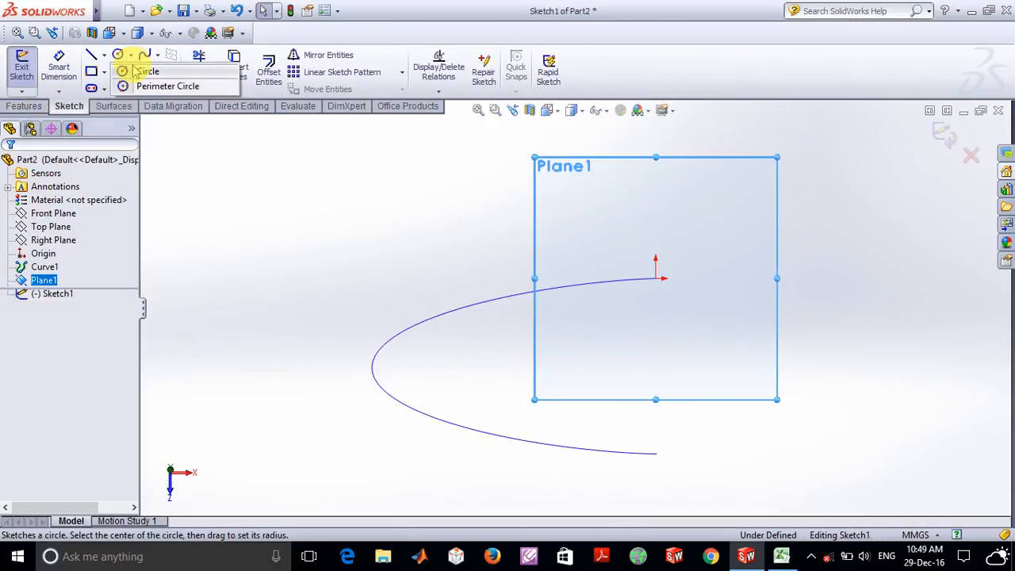
Step: Sketch a circle on Plane1 and sweep it along Curve1 to form the coiled tube
{"action": "left_click", "coordinate": [148, 72]}
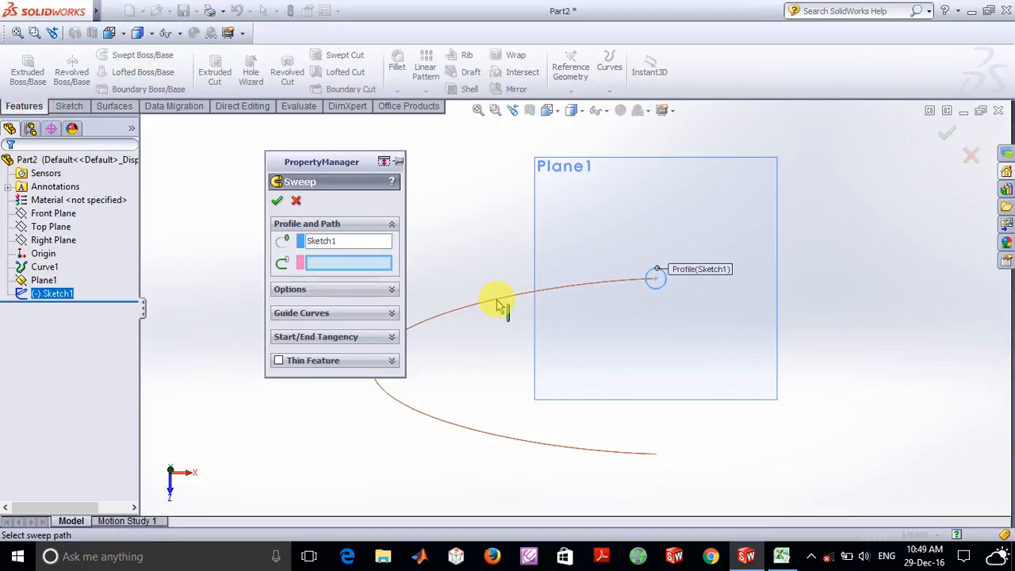
{"action": "left_click", "coordinate": [276, 200]}
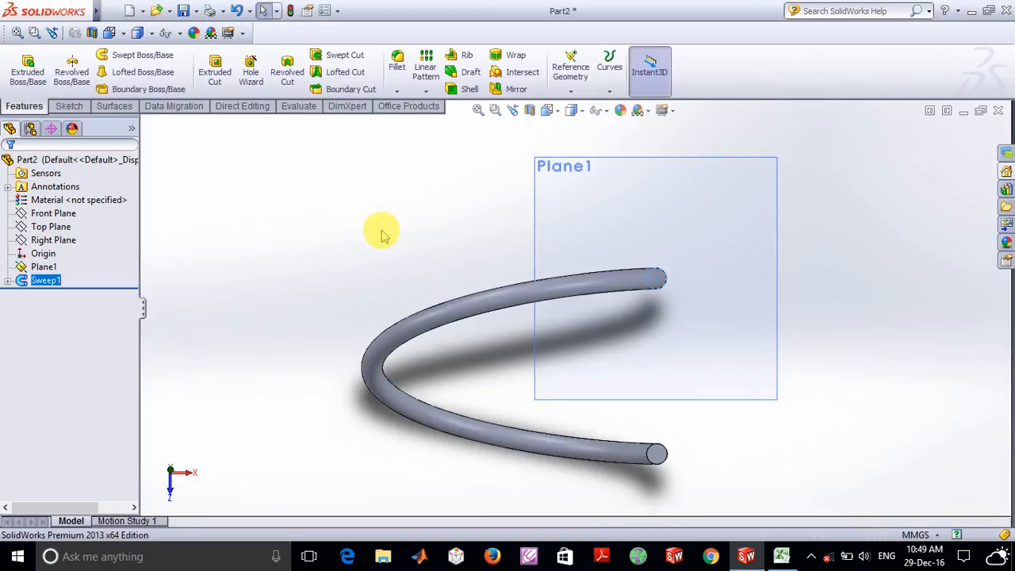